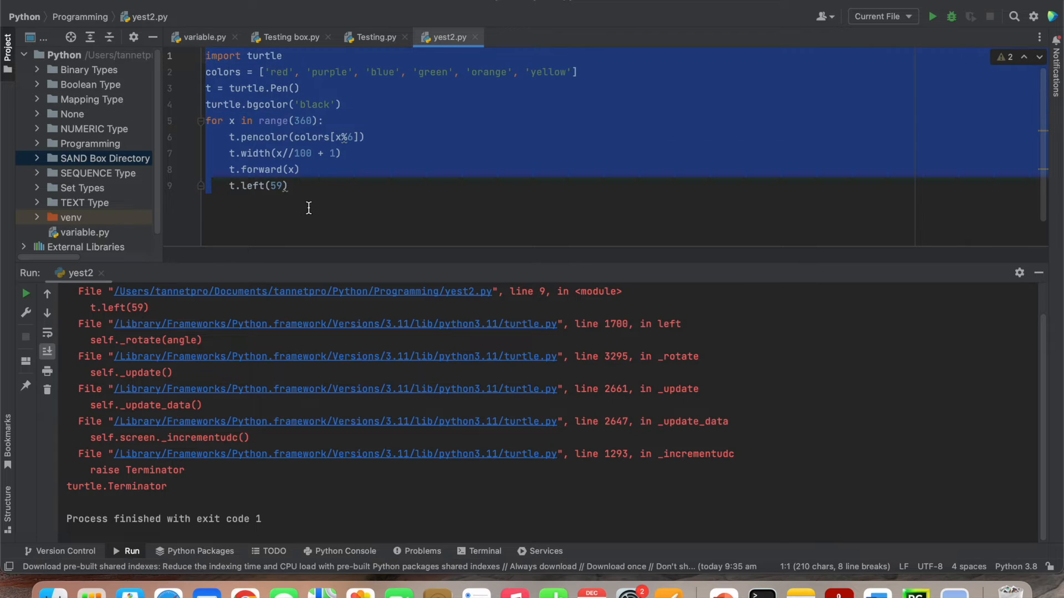
# Deselect the code and run yest2.py so a fresh turtle window replaces the old traceback
pyautogui.click(328, 187)
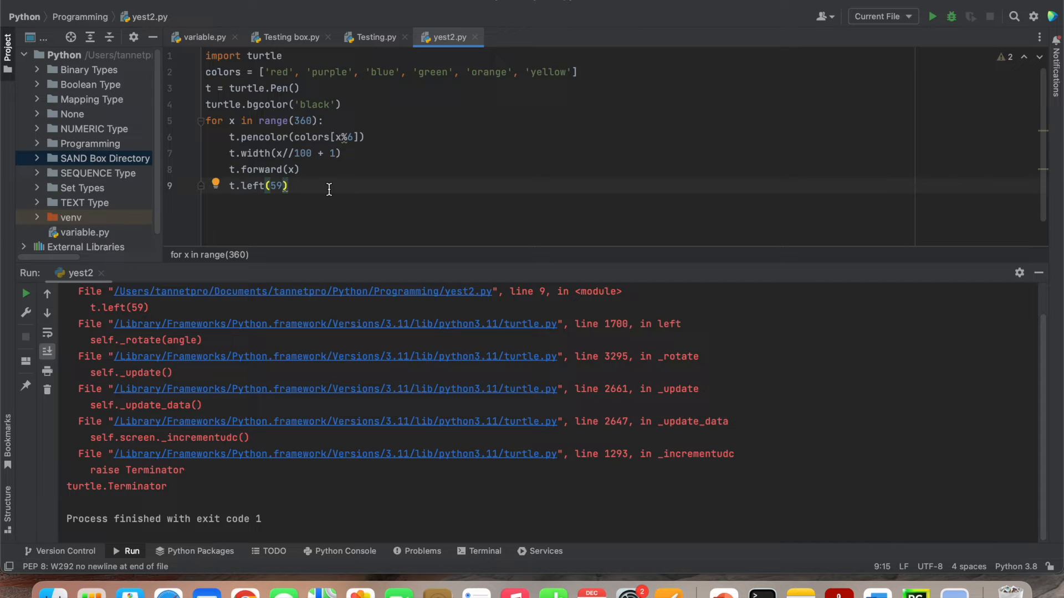
pyautogui.click(932, 17)
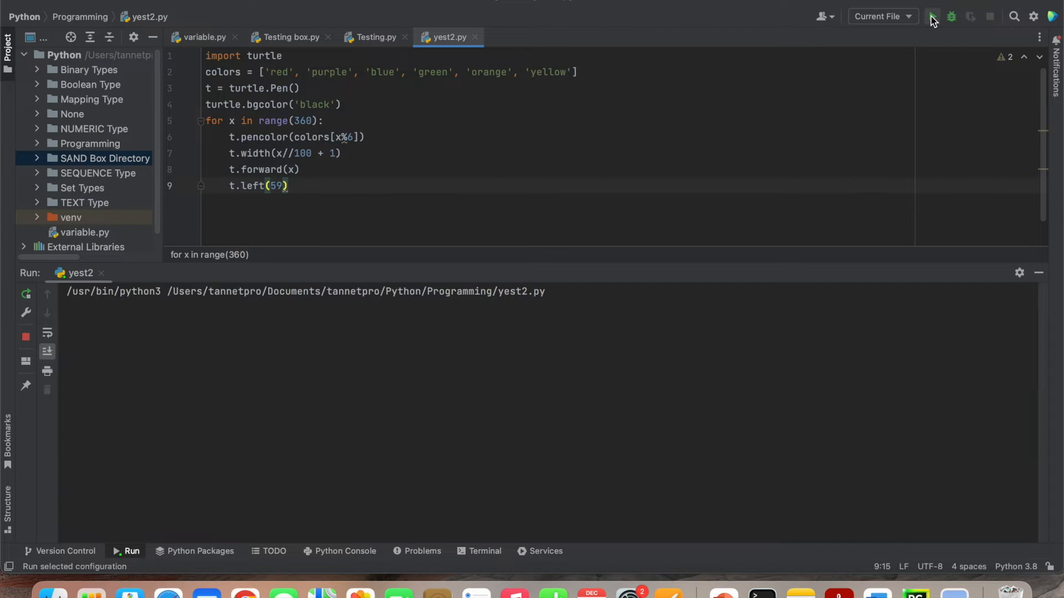
pyautogui.click(932, 16)
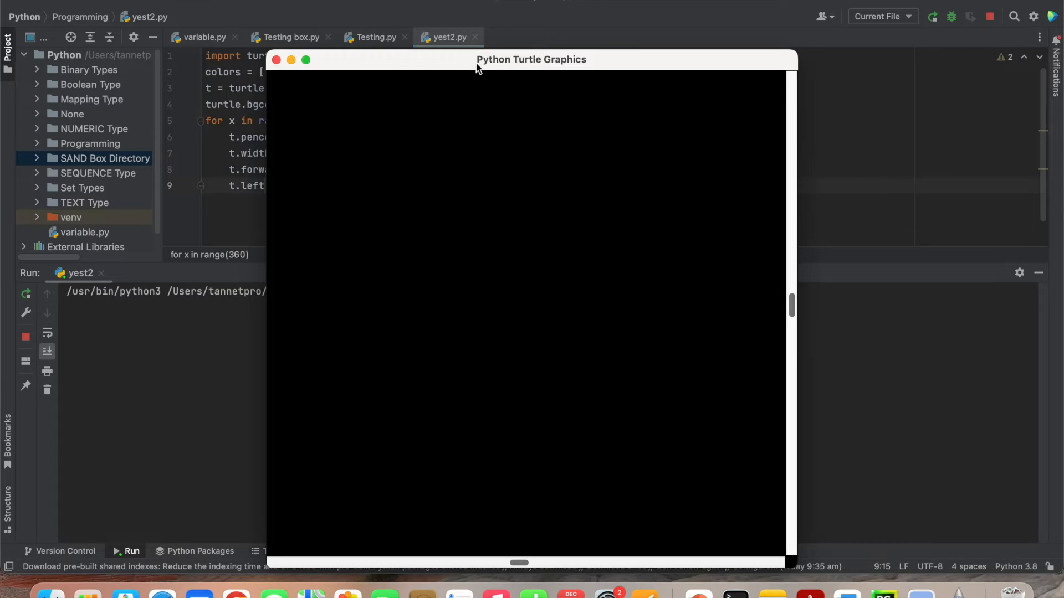
pyautogui.moveTo(632, 74)
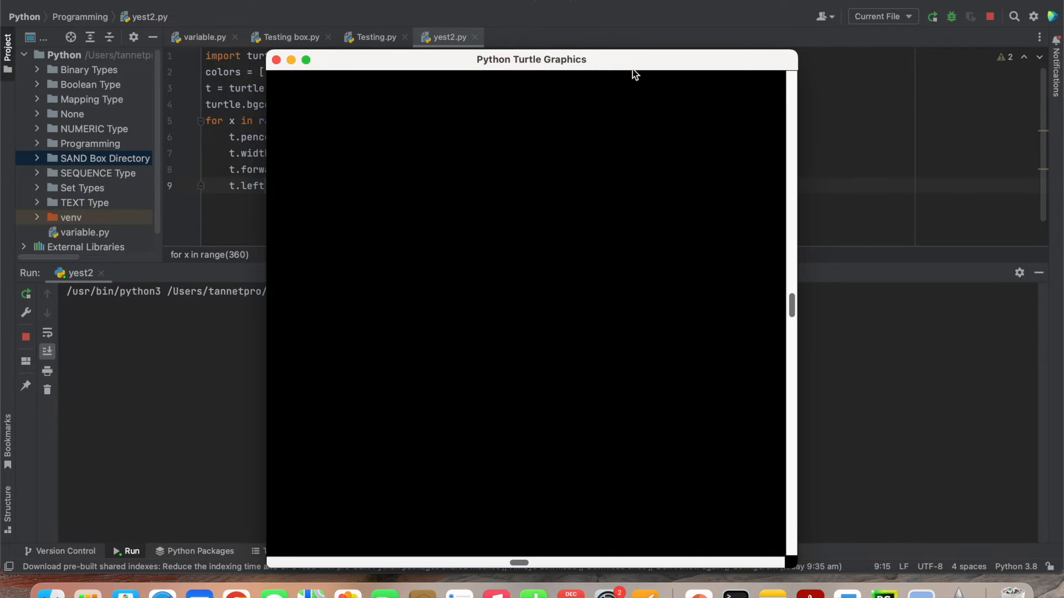
pyautogui.moveTo(538, 371)
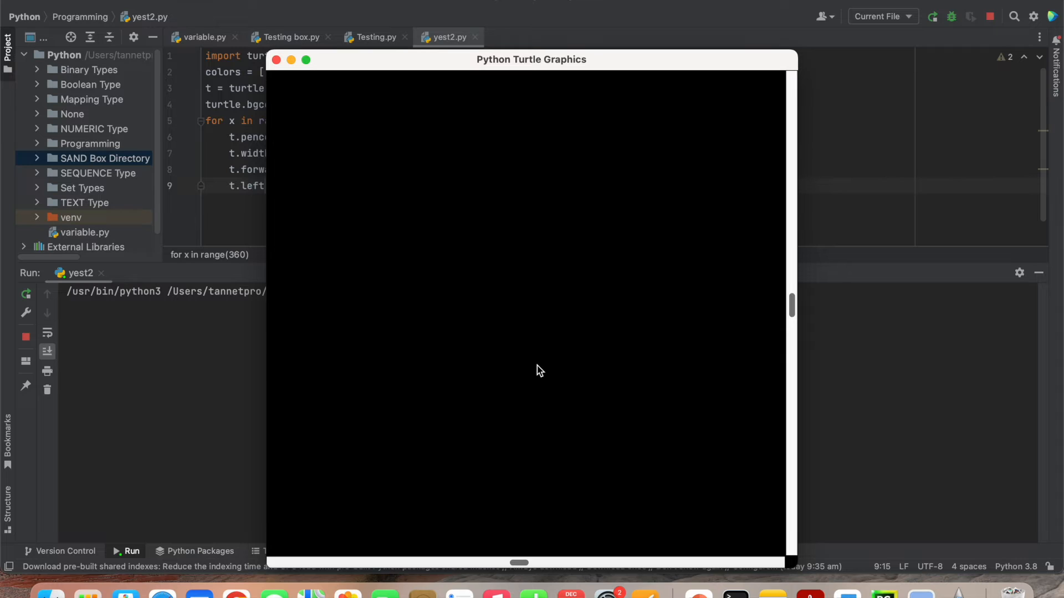
pyautogui.moveTo(776, 342)
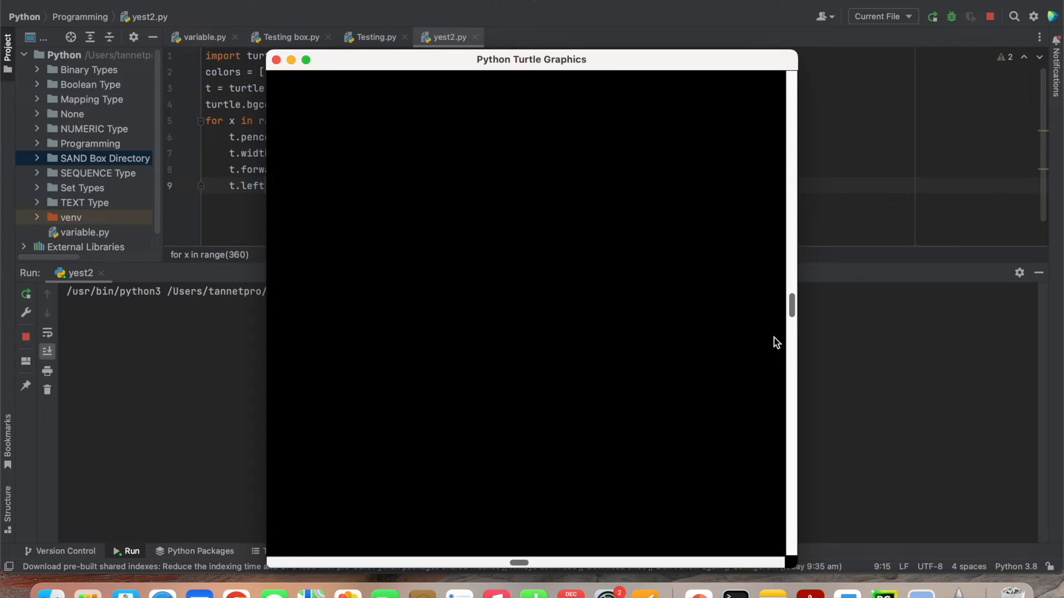
pyautogui.moveTo(793, 314)
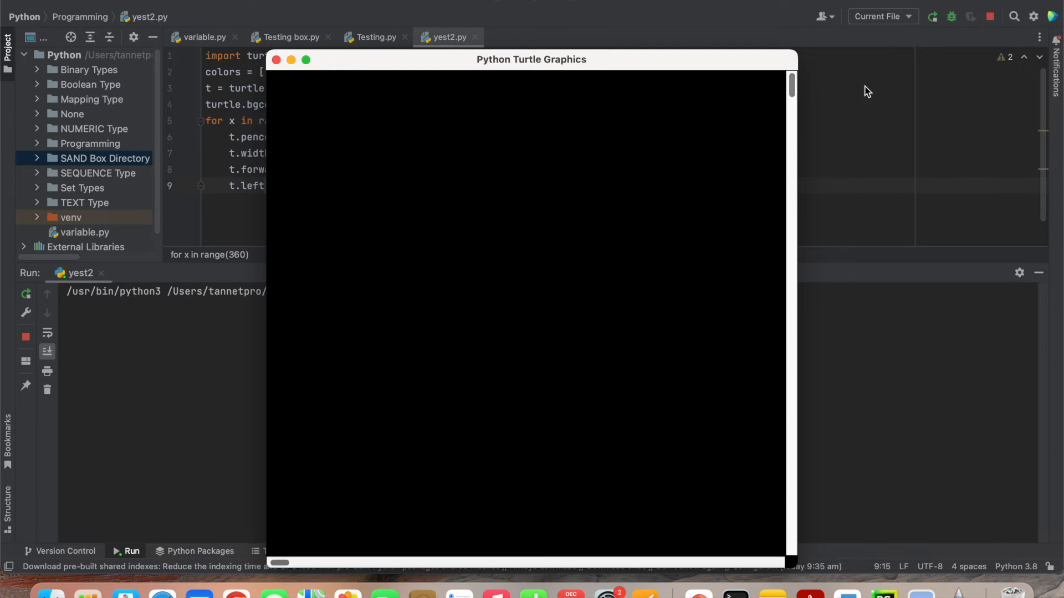
pyautogui.moveTo(490, 118)
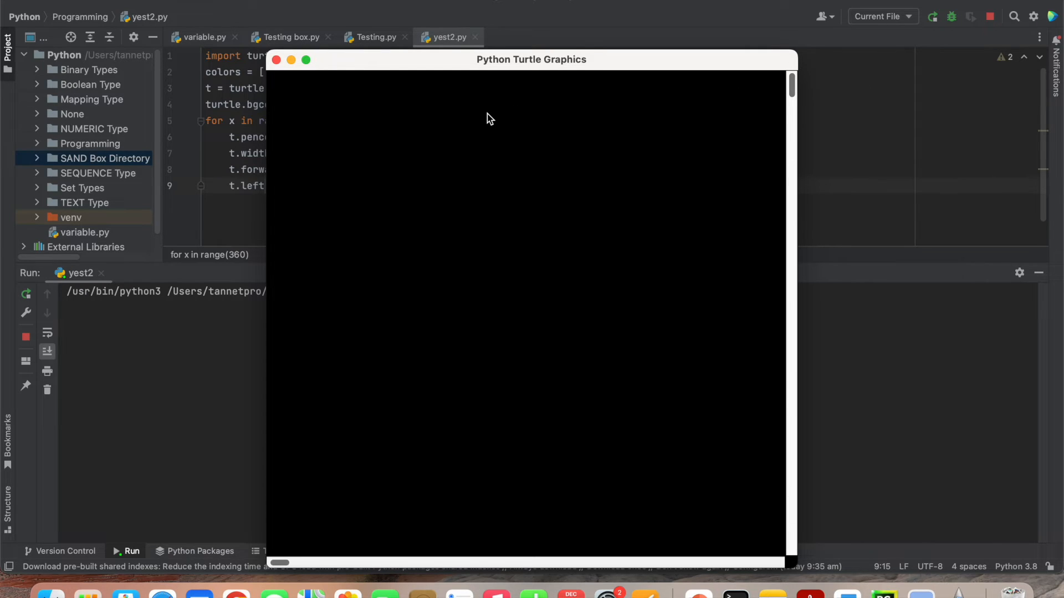
pyautogui.moveTo(276, 59)
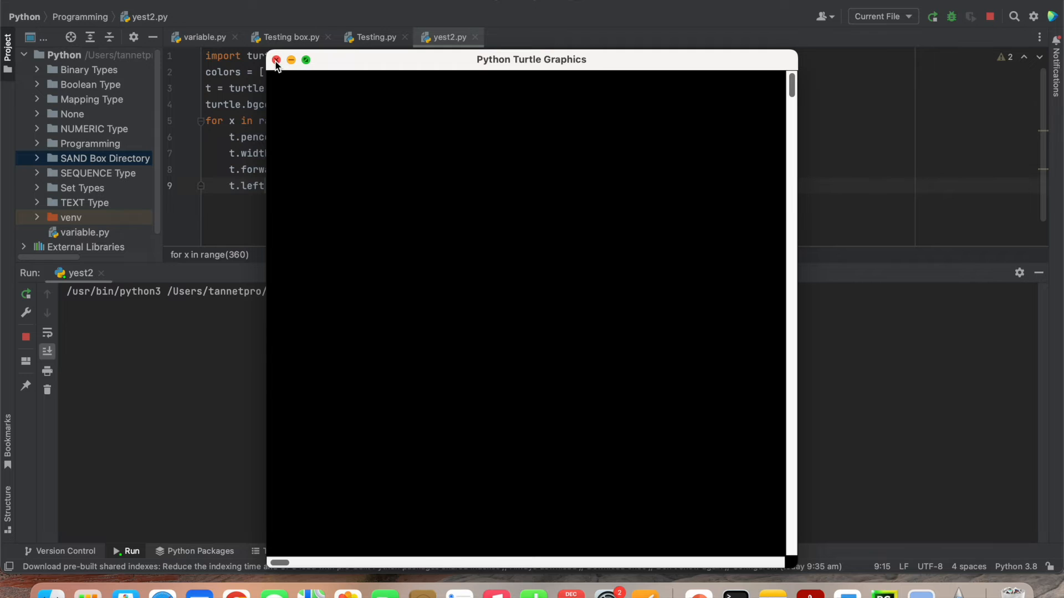
# Close the blank Turtle Graphics window to reveal the 'bad color string: red' traceback
pyautogui.click(276, 60)
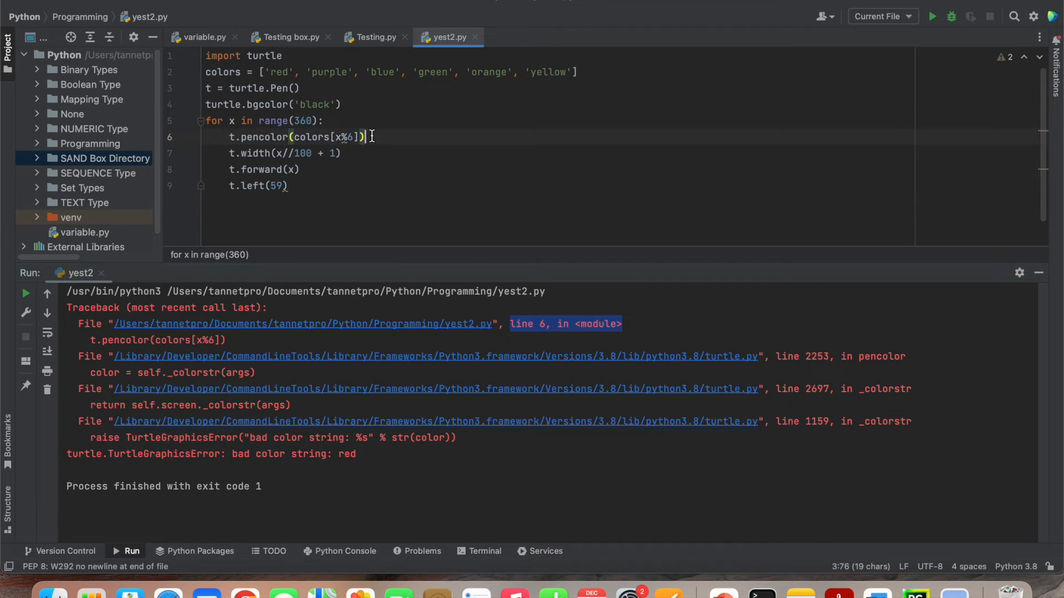
pyautogui.click(267, 216)
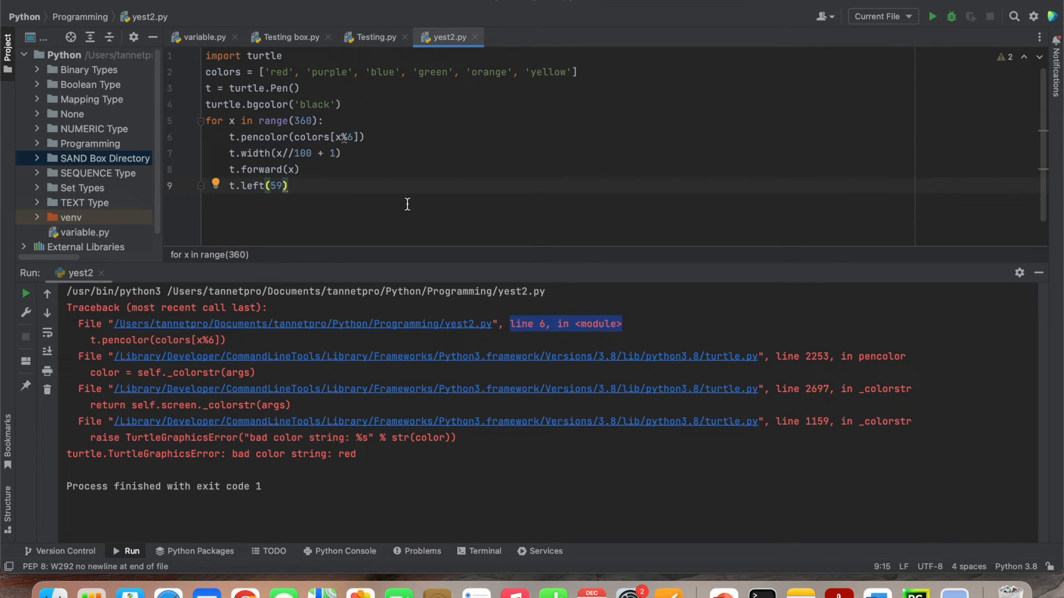
pyautogui.moveTo(468, 206)
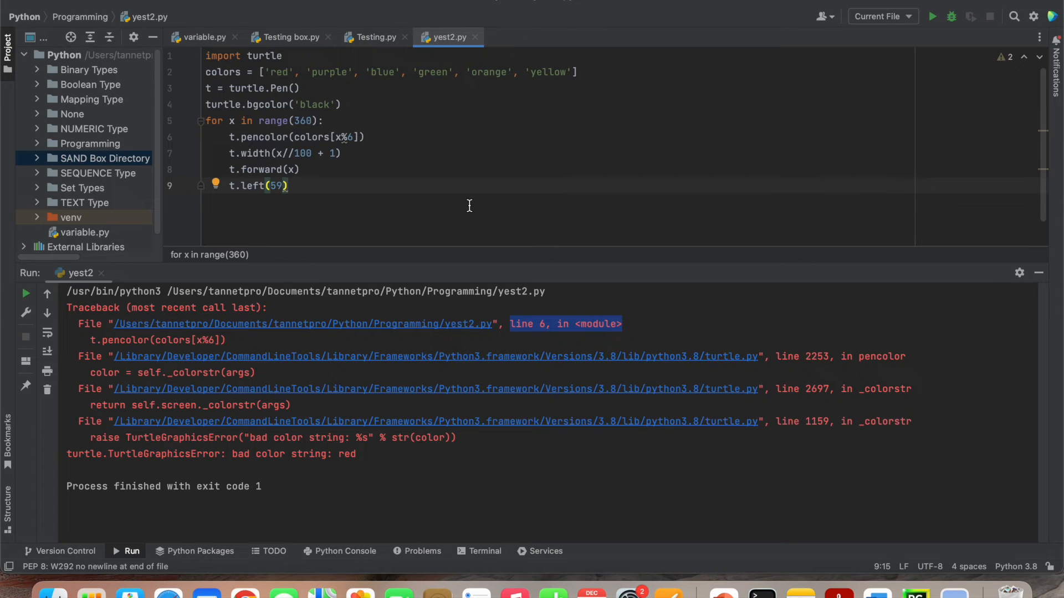
pyautogui.moveTo(750, 232)
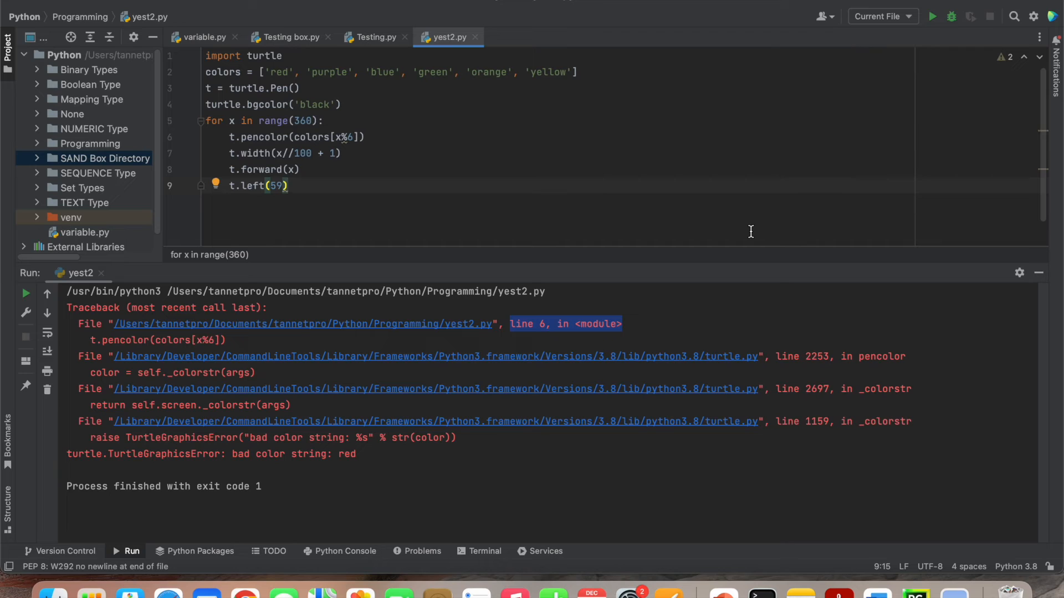
pyautogui.moveTo(1028, 581)
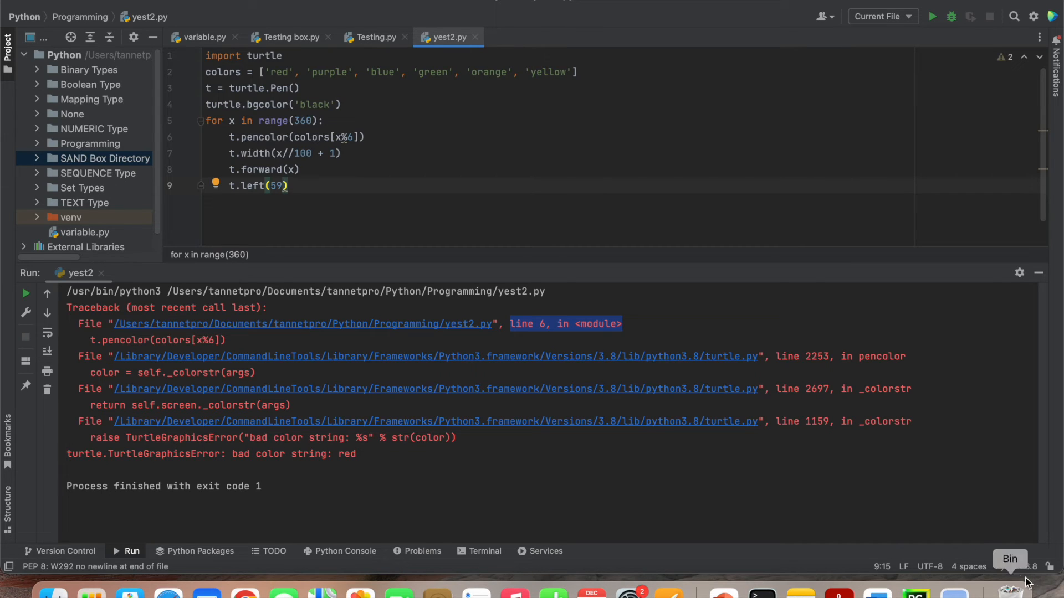
# Change the project interpreter from Python 3.8 to Python 3.11 via the status bar
pyautogui.click(1019, 566)
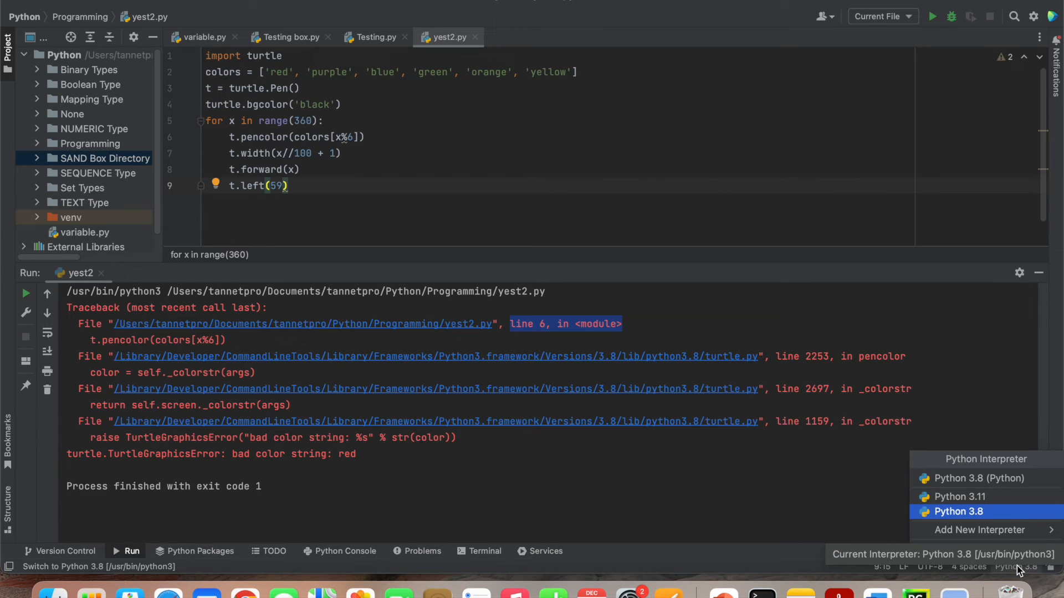
pyautogui.moveTo(958, 496)
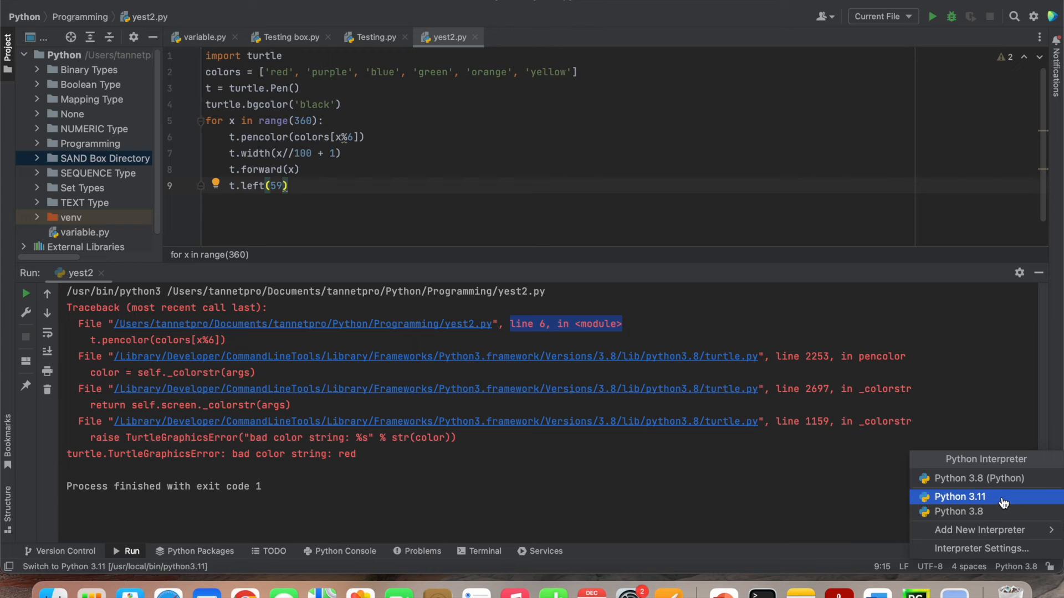
pyautogui.moveTo(979, 512)
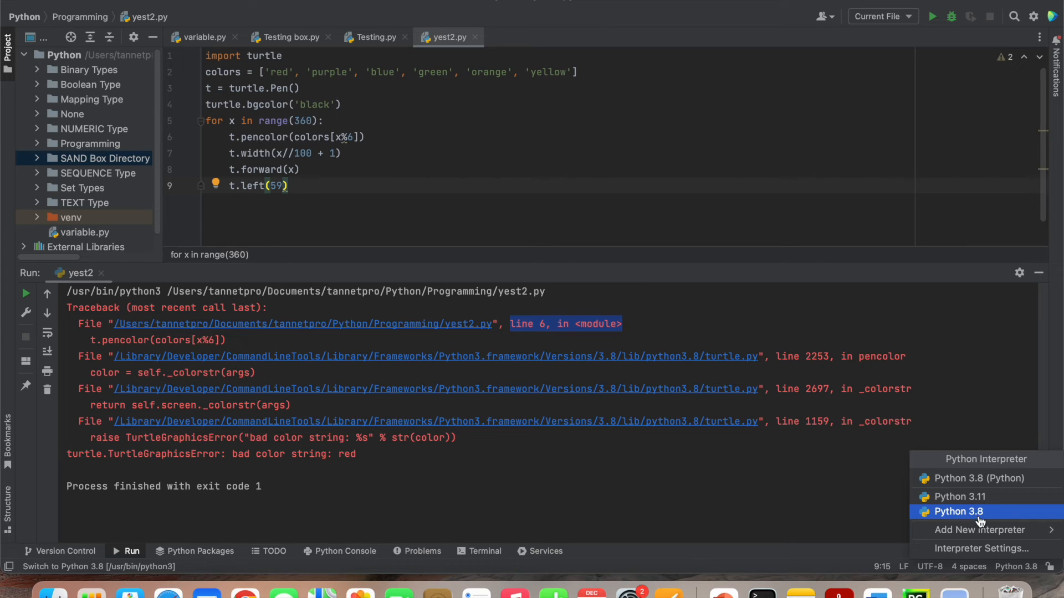
pyautogui.moveTo(993, 517)
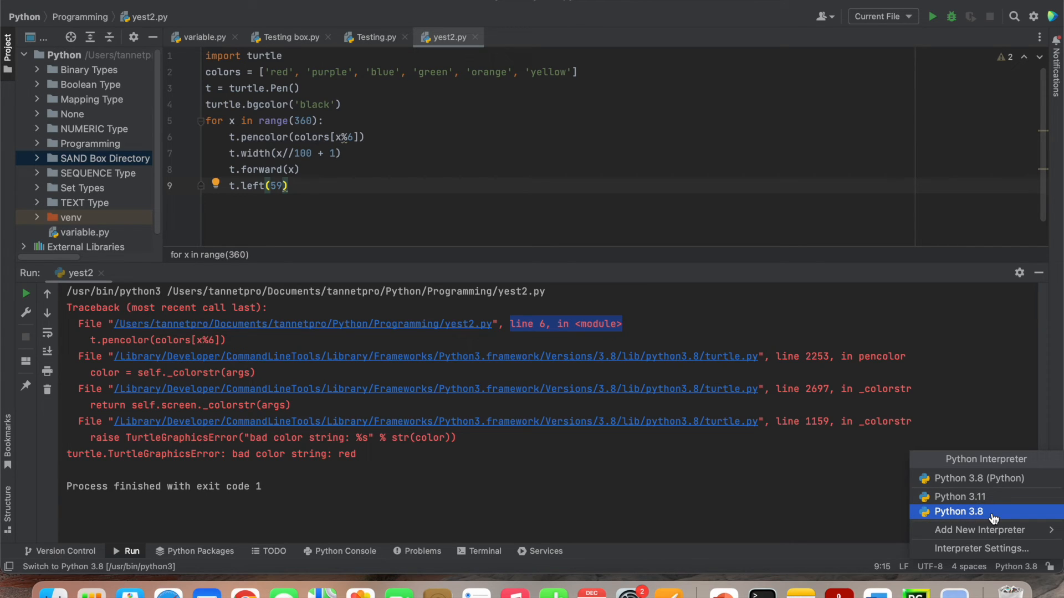
pyautogui.moveTo(959, 497)
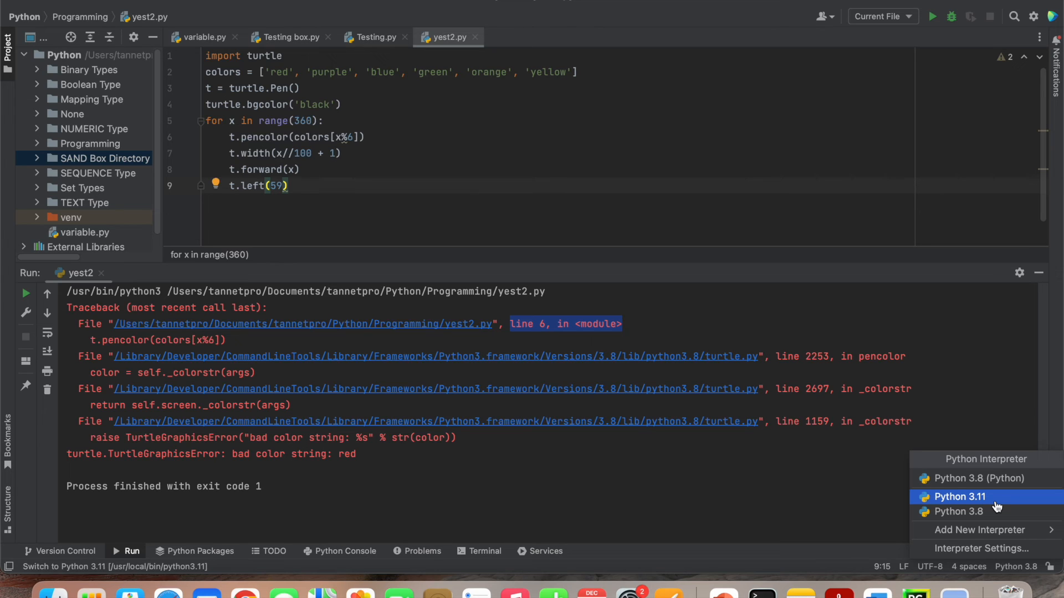
pyautogui.click(959, 496)
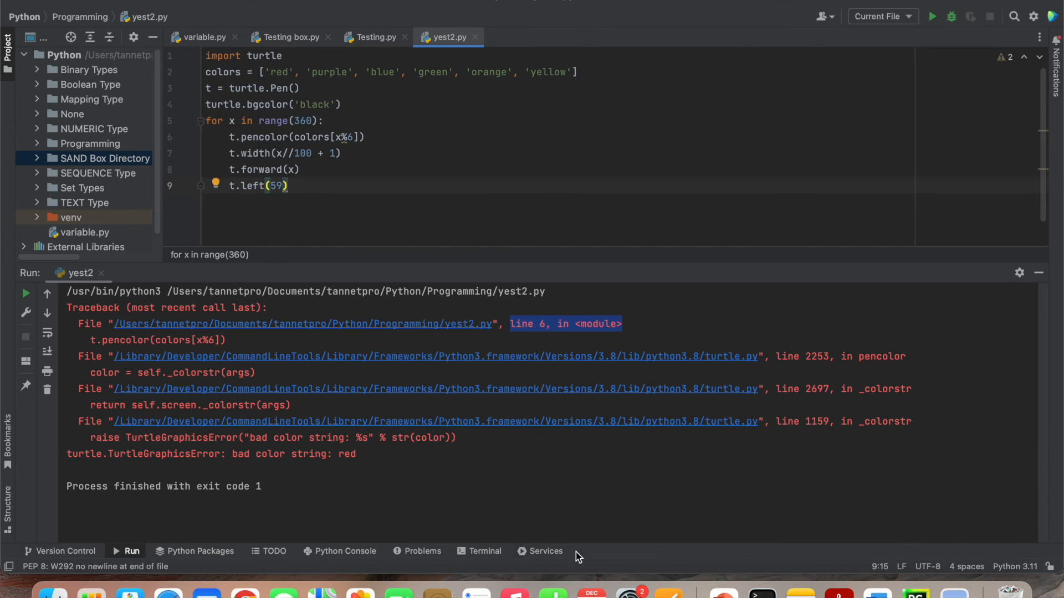
pyautogui.moveTo(729, 145)
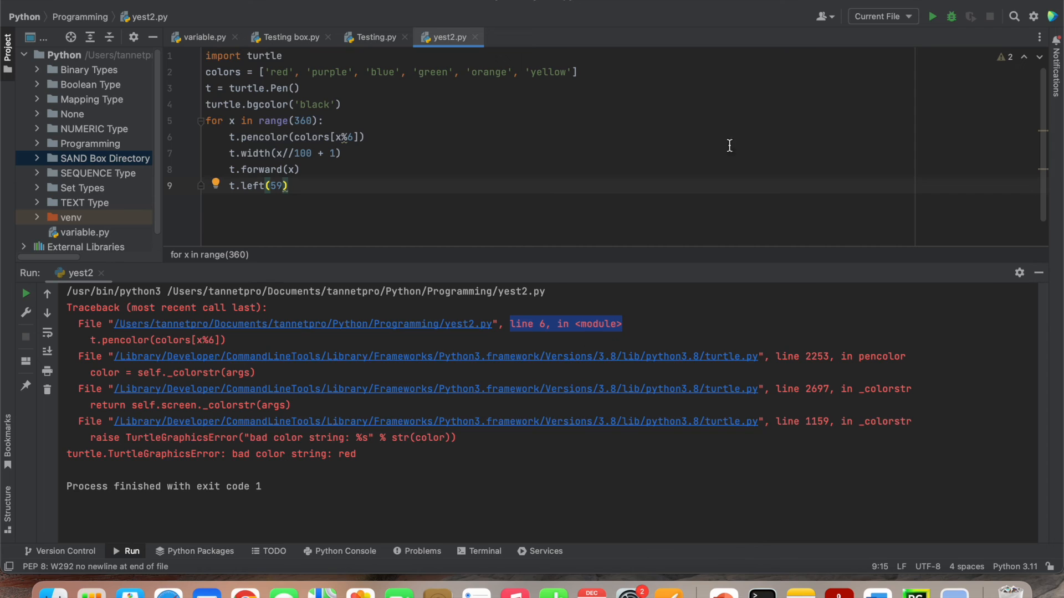
pyautogui.moveTo(932, 16)
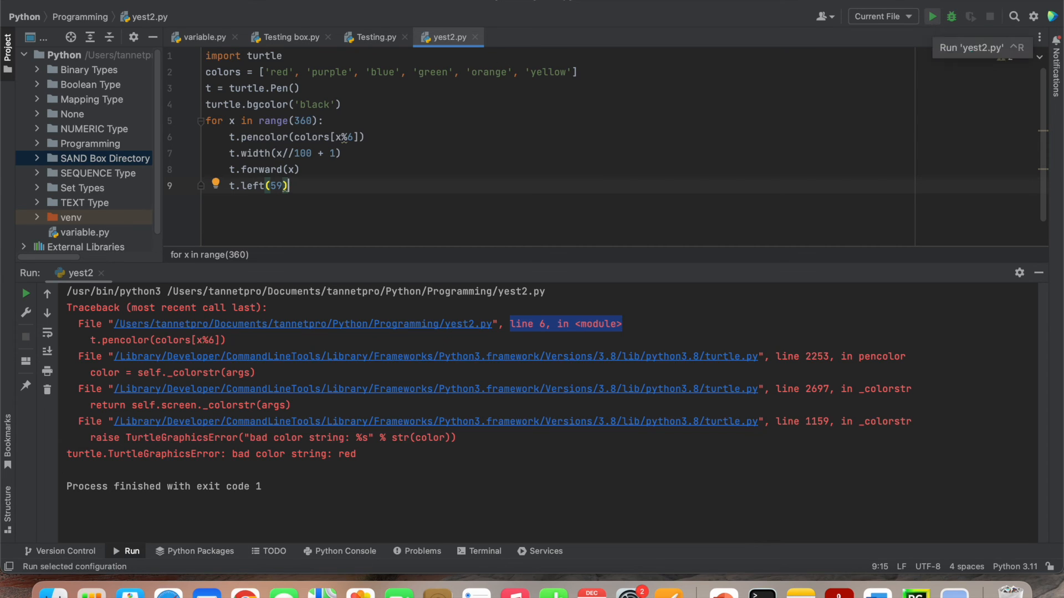
pyautogui.moveTo(933, 17)
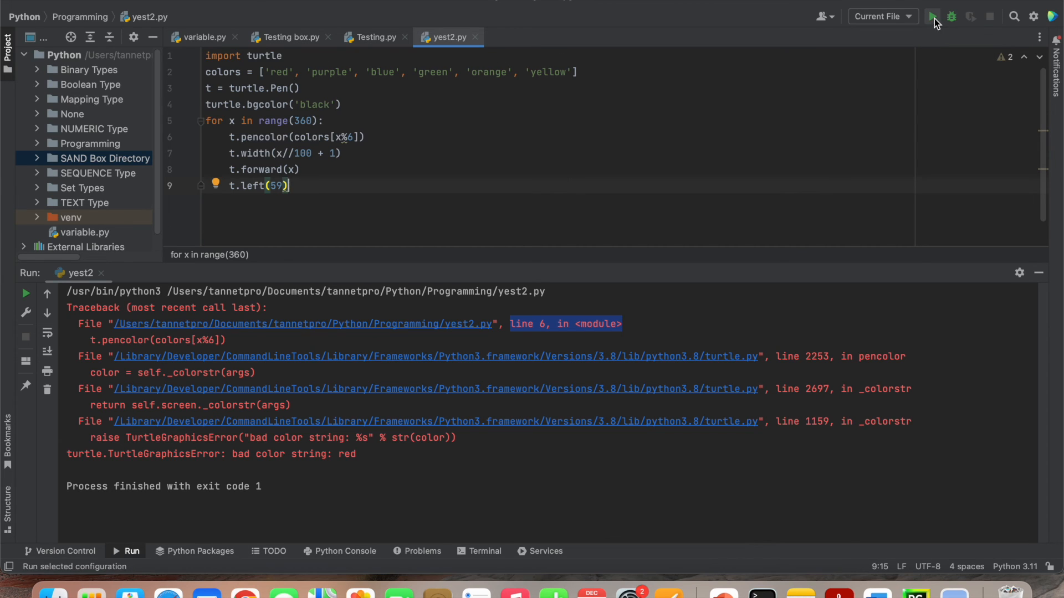
# Rerun yest2.py under Python 3.11 so the turtle starts drawing
pyautogui.click(933, 17)
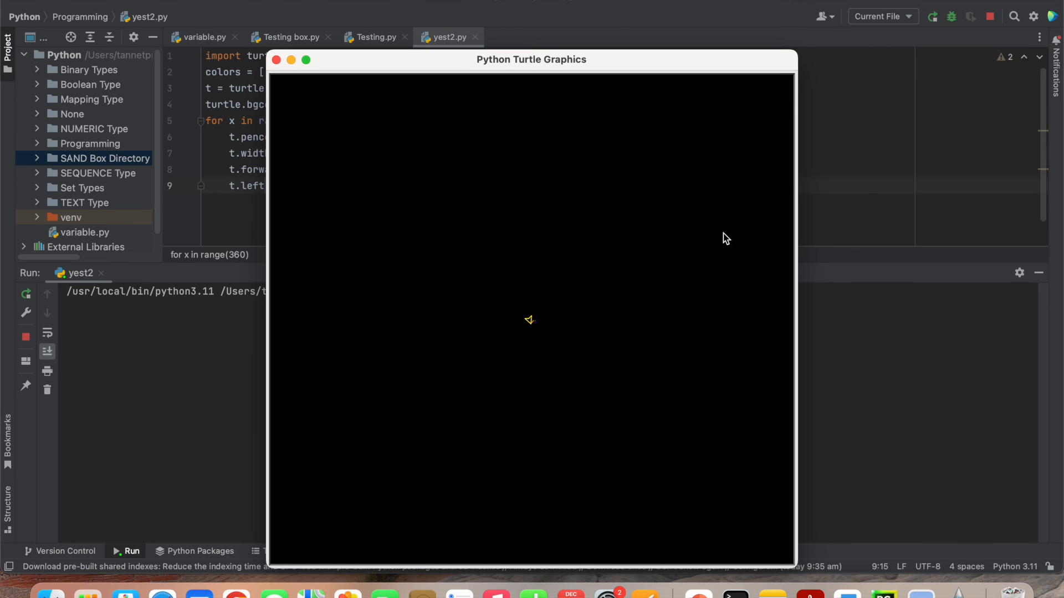